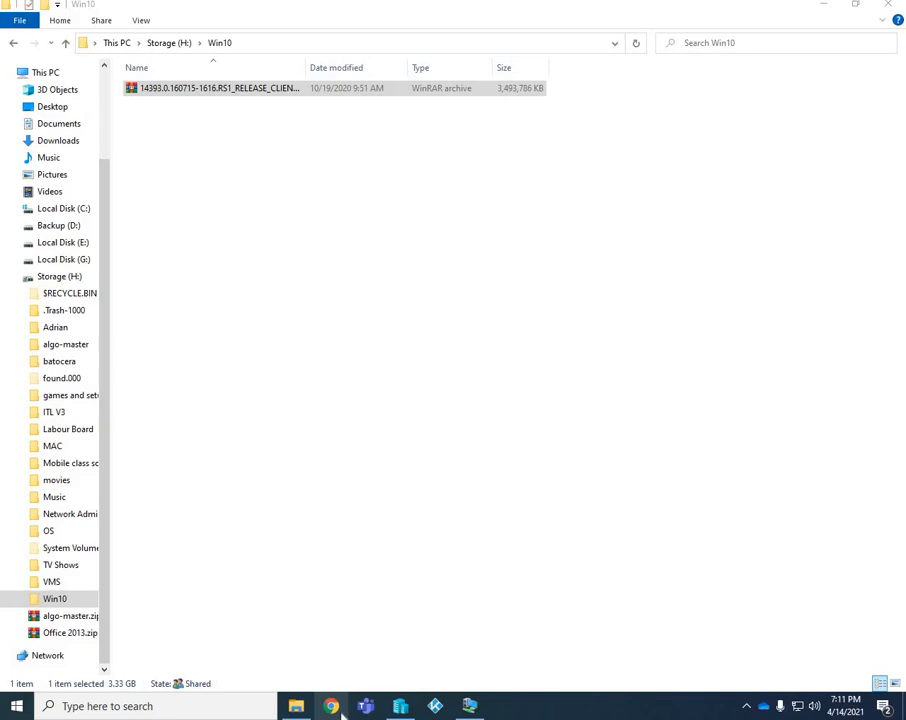
mouse_move(331, 706)
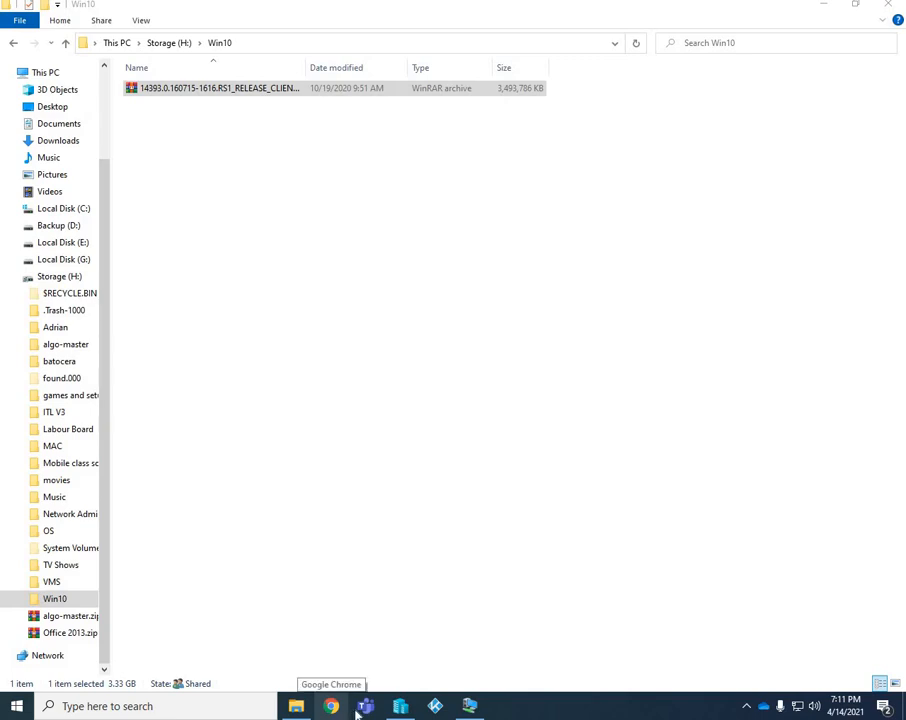
mouse_move(311, 497)
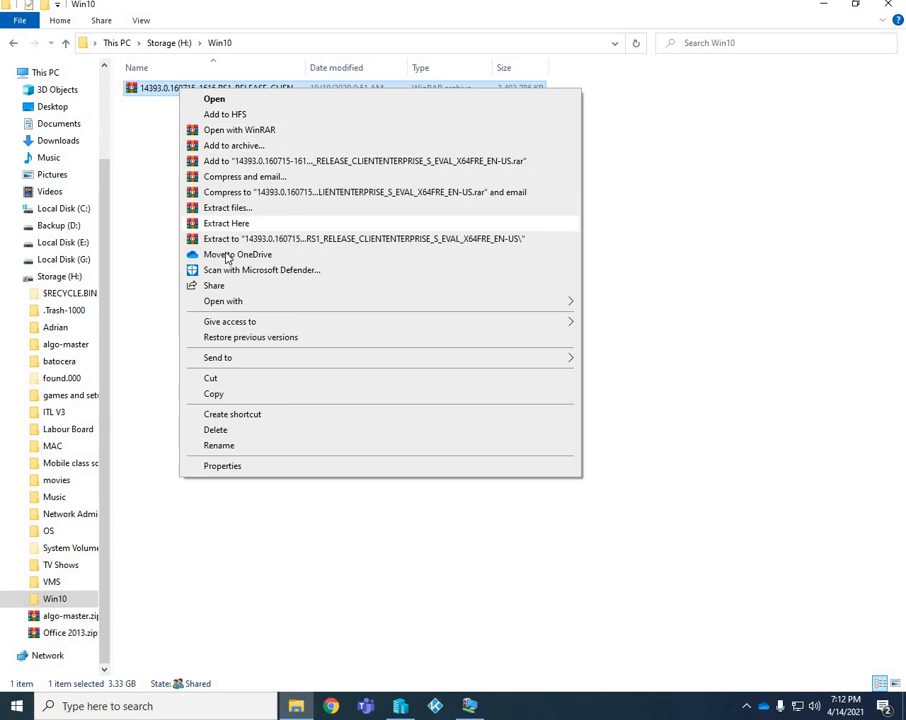
Extract the Windows 10 archive directly into H:\Win10 with WinRAR's Extract Here
left_click(226, 223)
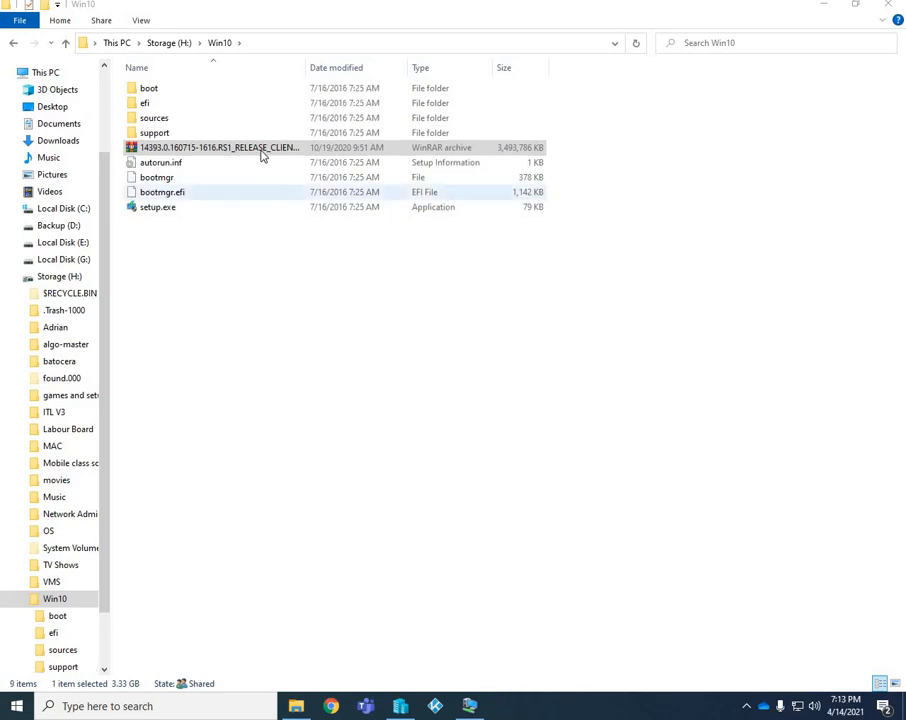
Delete the original Windows 10 RAR archive from the Win10 folder
right_click(217, 147)
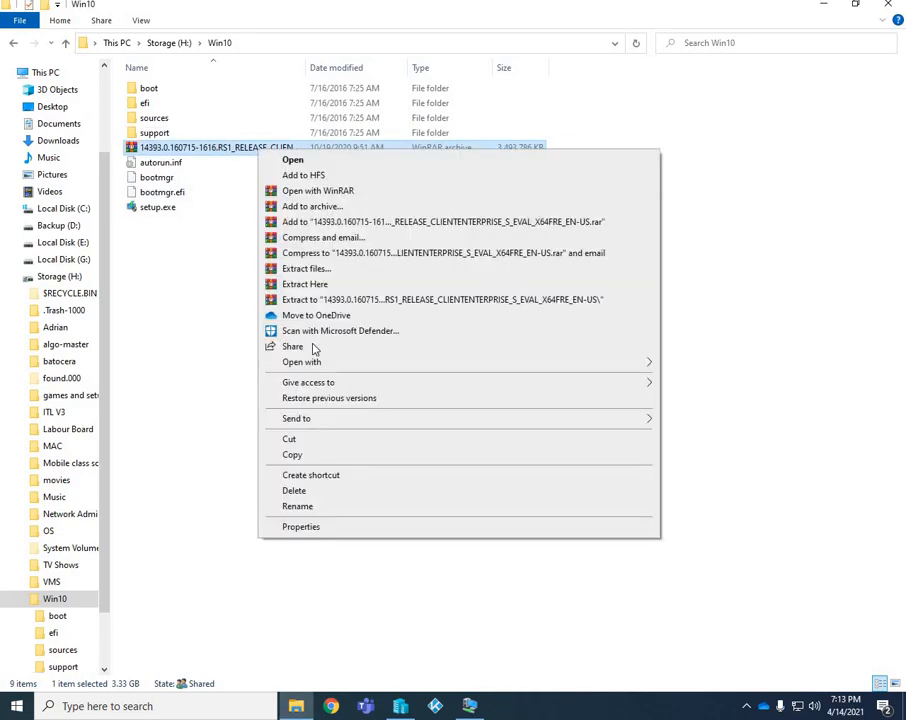
mouse_move(293, 490)
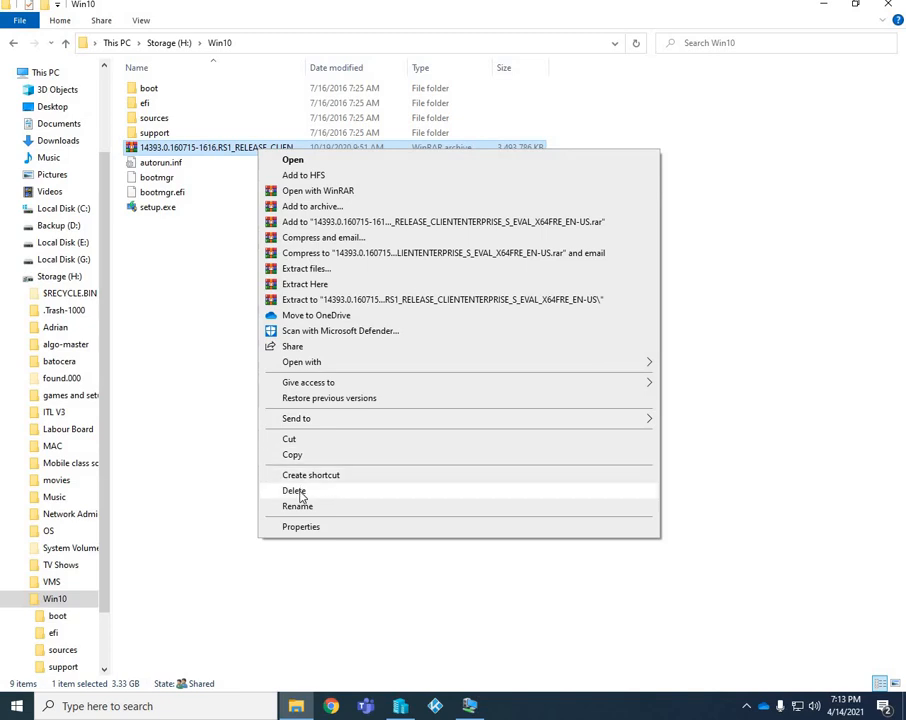
left_click(293, 490)
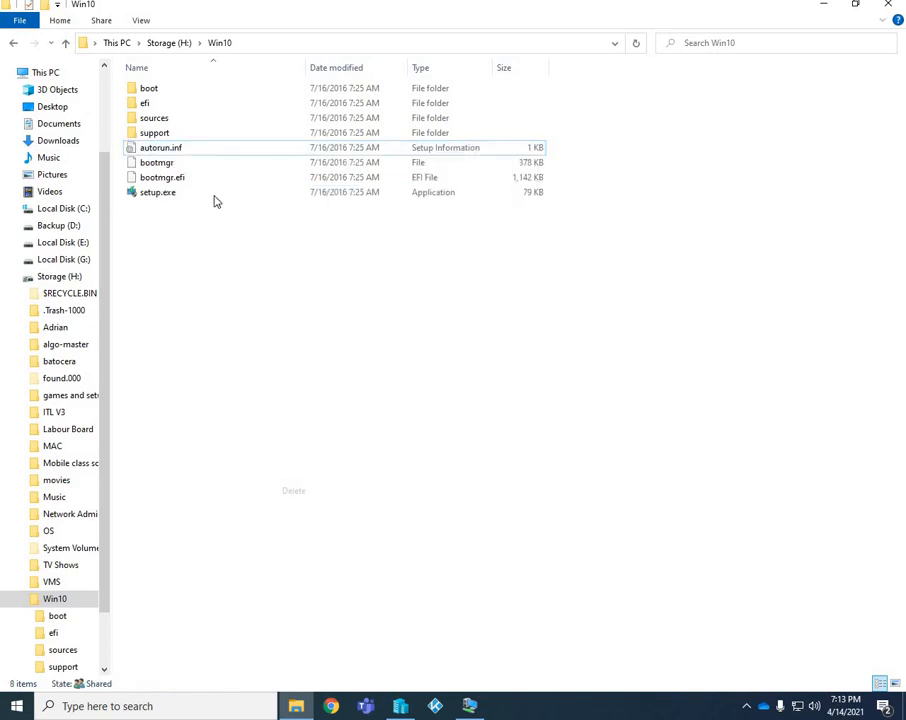
left_click(148, 88)
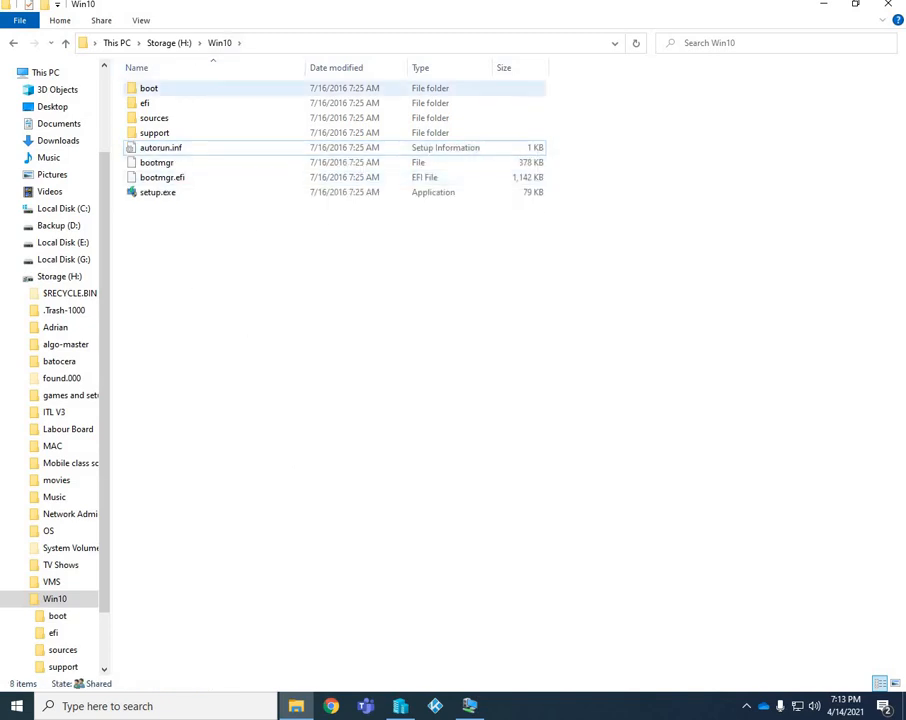
left_click(351, 422)
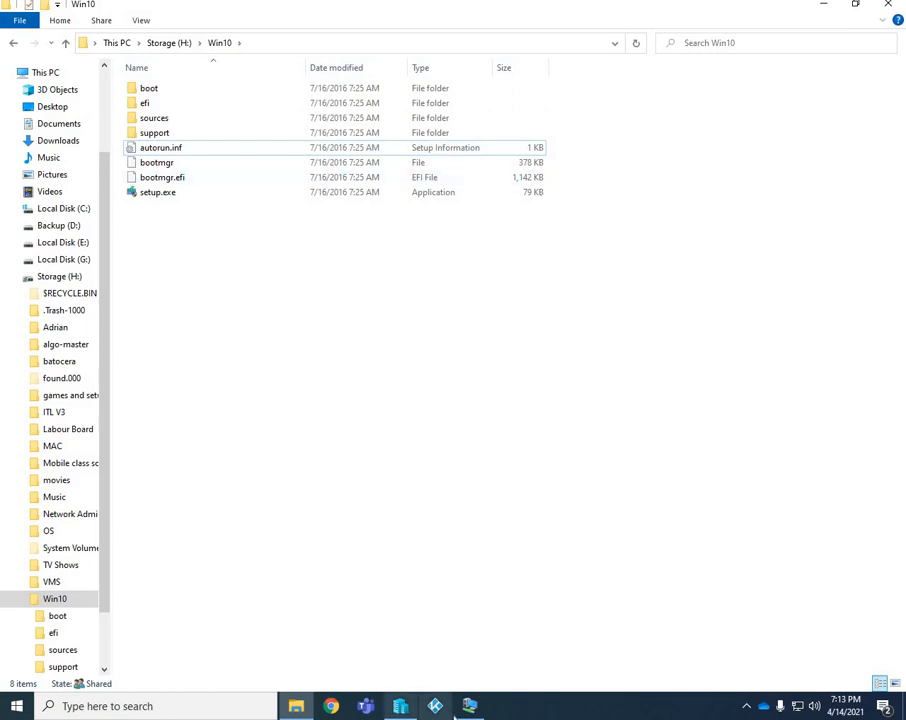
In the Windows PE virtual machine, change the Command Prompt to the X:\ root with cd\
left_click(469, 706)
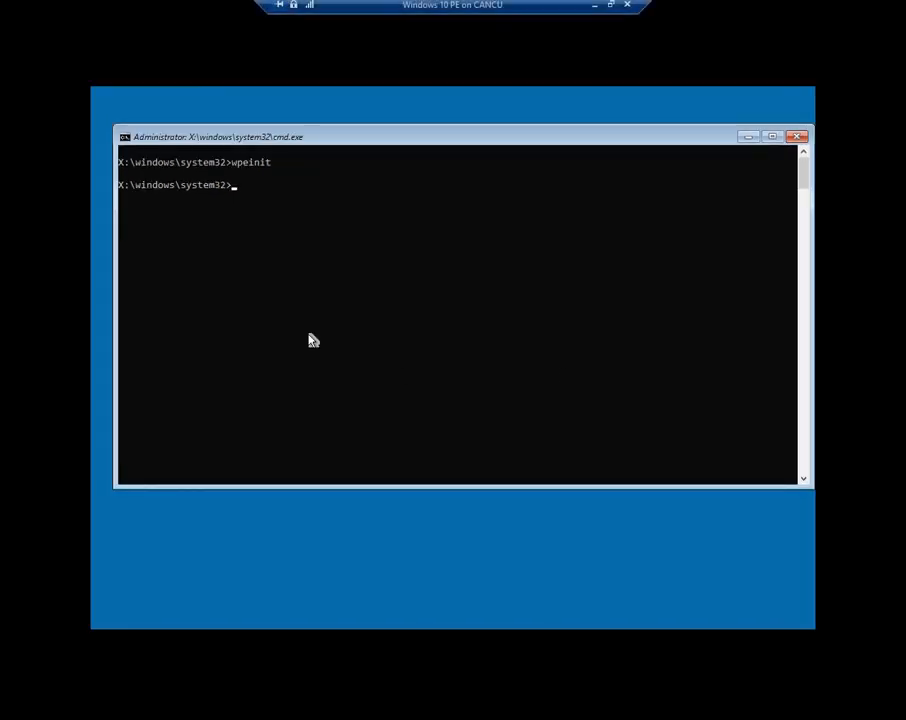
mouse_move(310, 197)
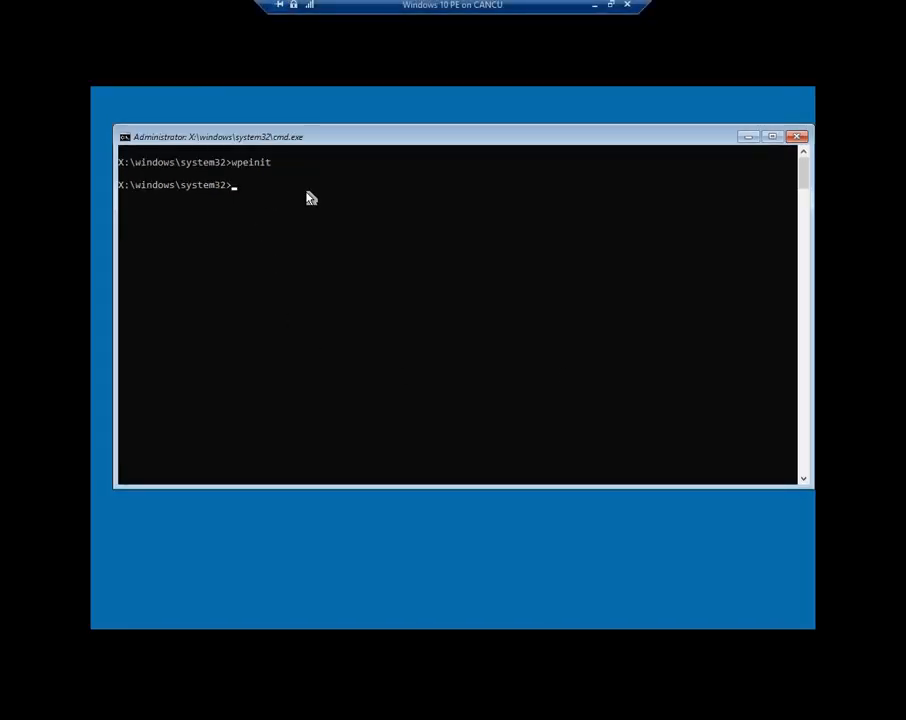
mouse_move(361, 201)
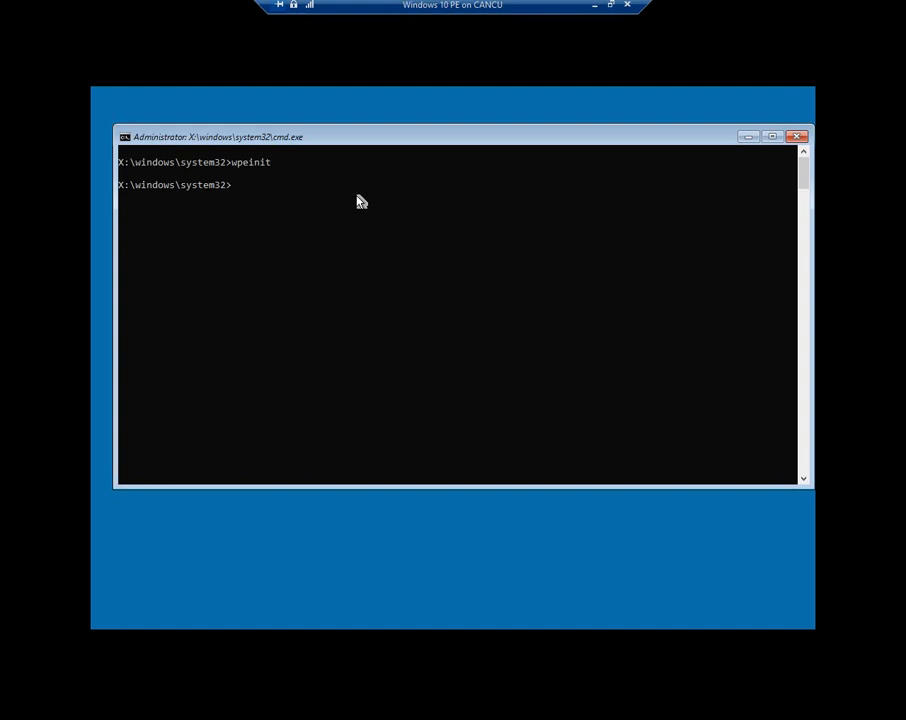
type("cd\\")
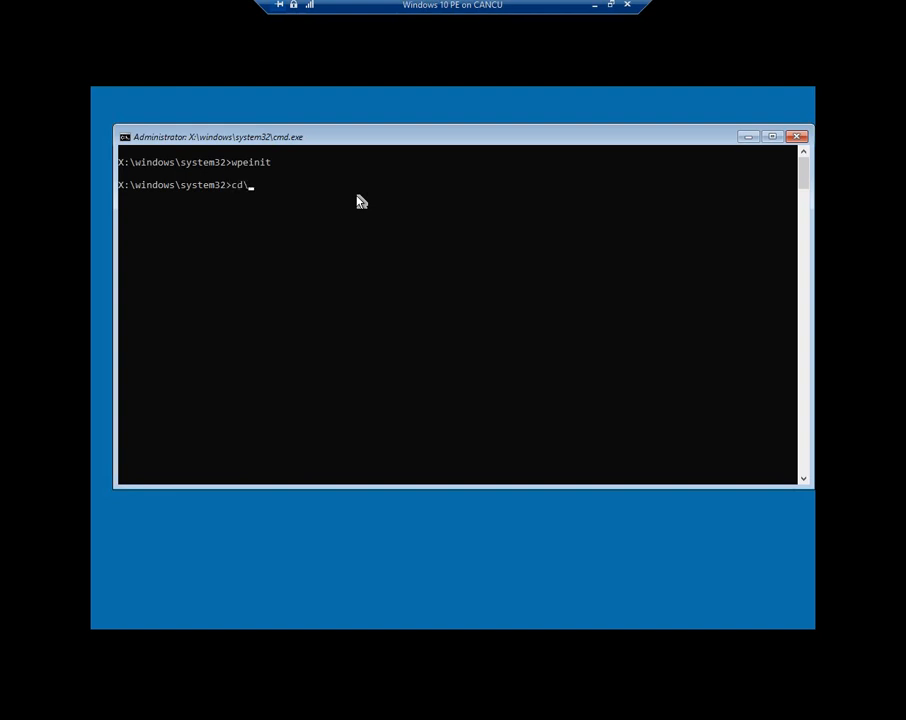
key("Return")
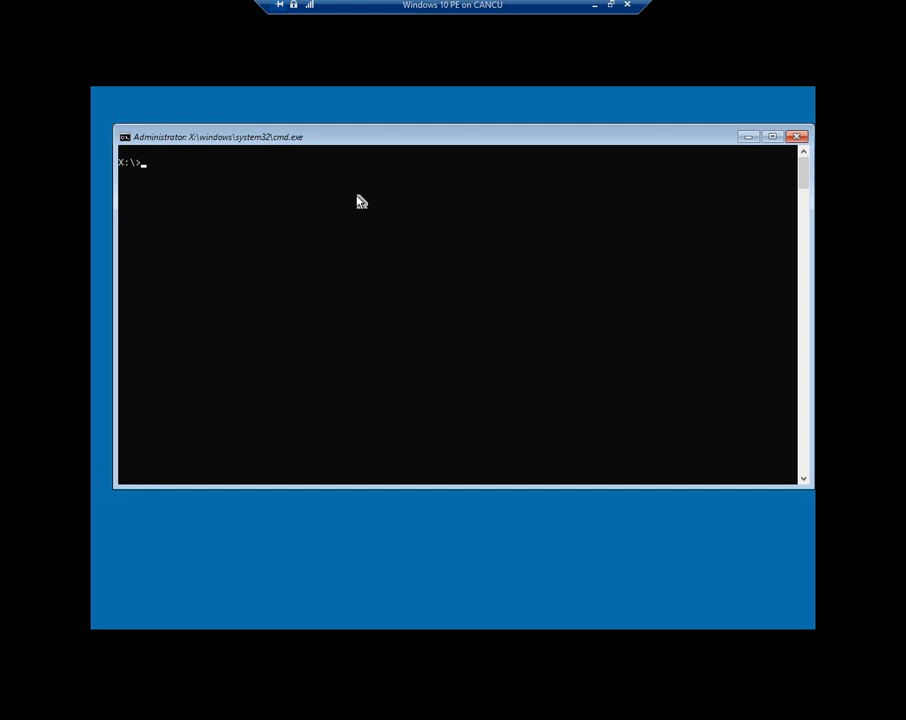
Enter net use h: \\192.168.0.112\win10 to map the share as H:
type("ne")
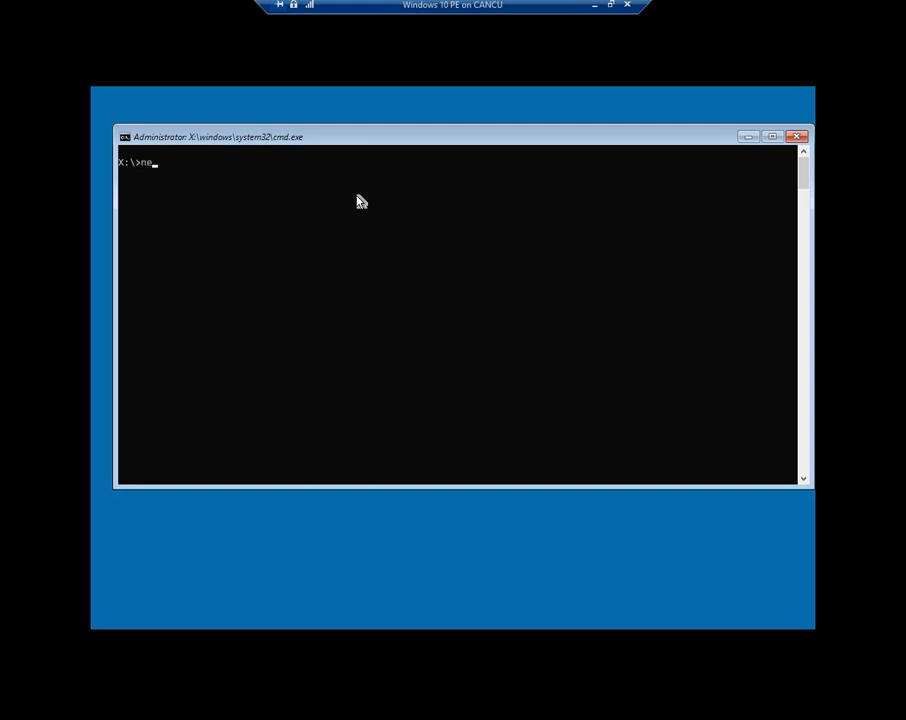
type("t use")
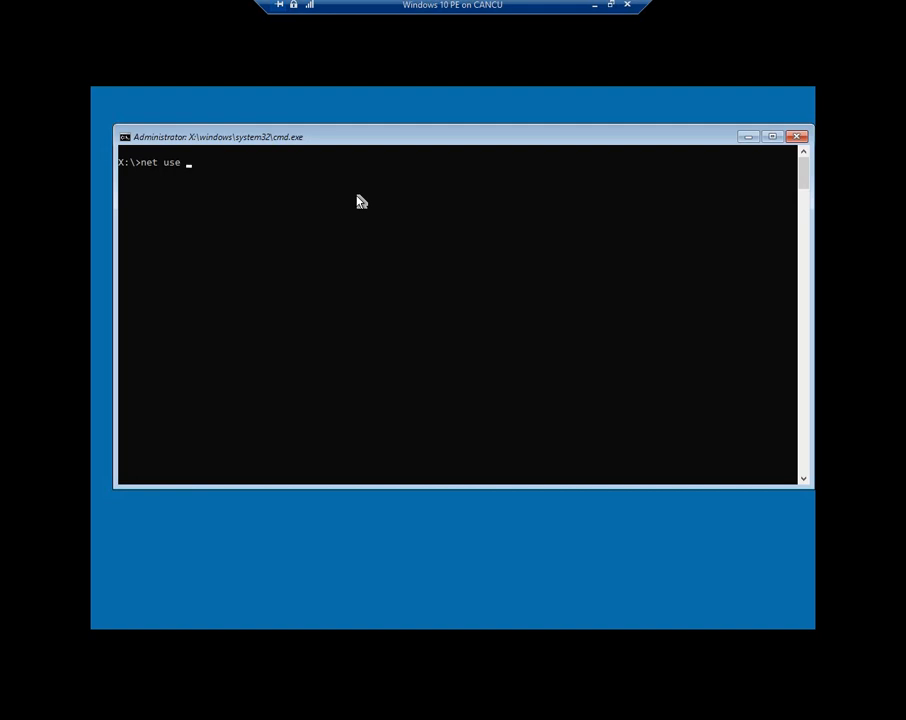
type("h")
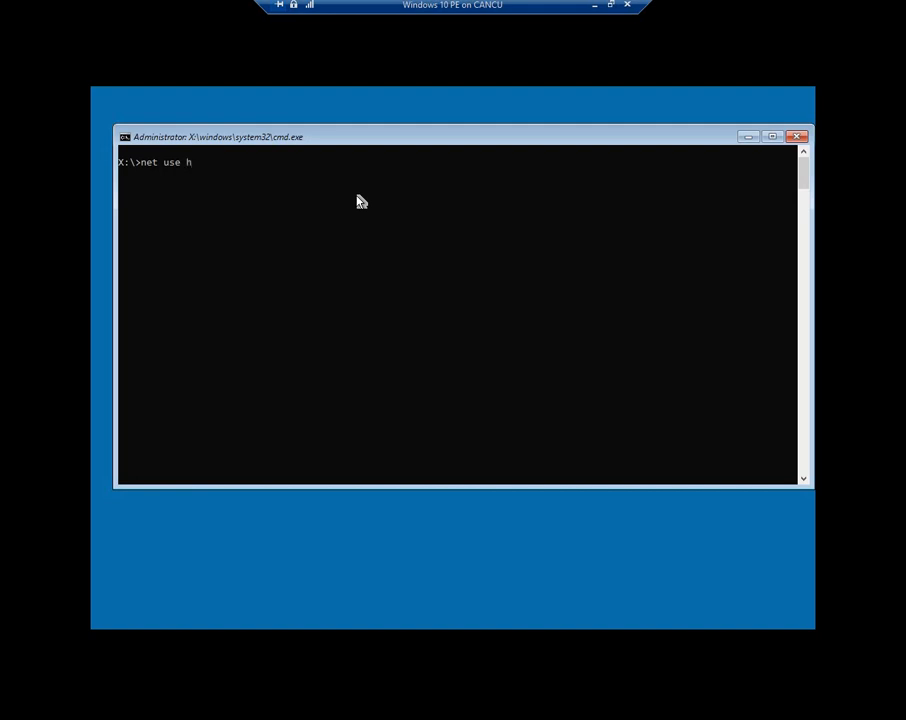
type(": \\\\")
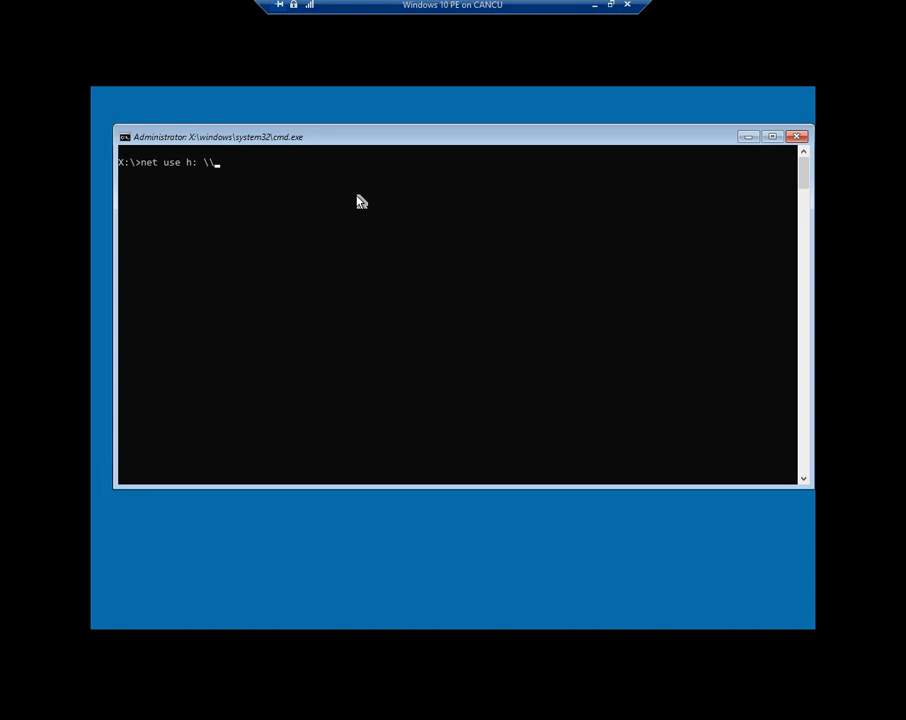
type("192")
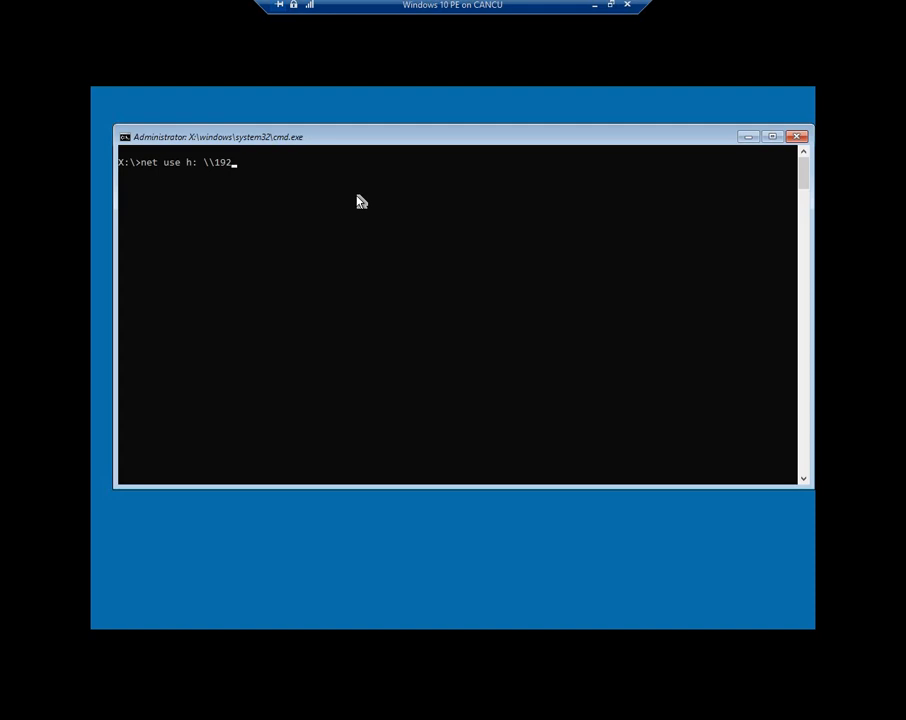
type(".168")
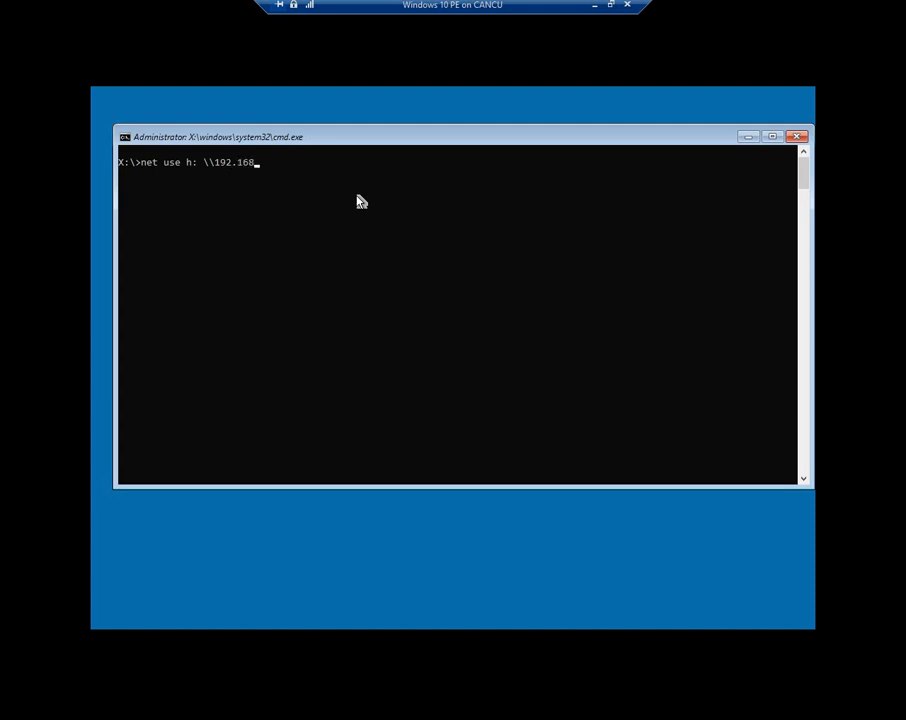
type("0.")
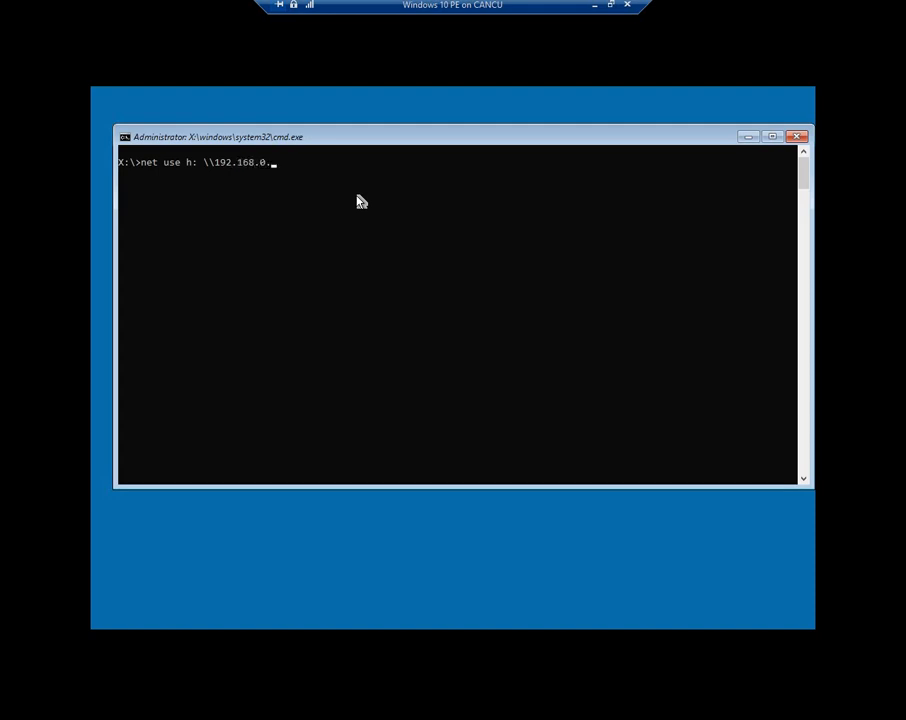
type("112")
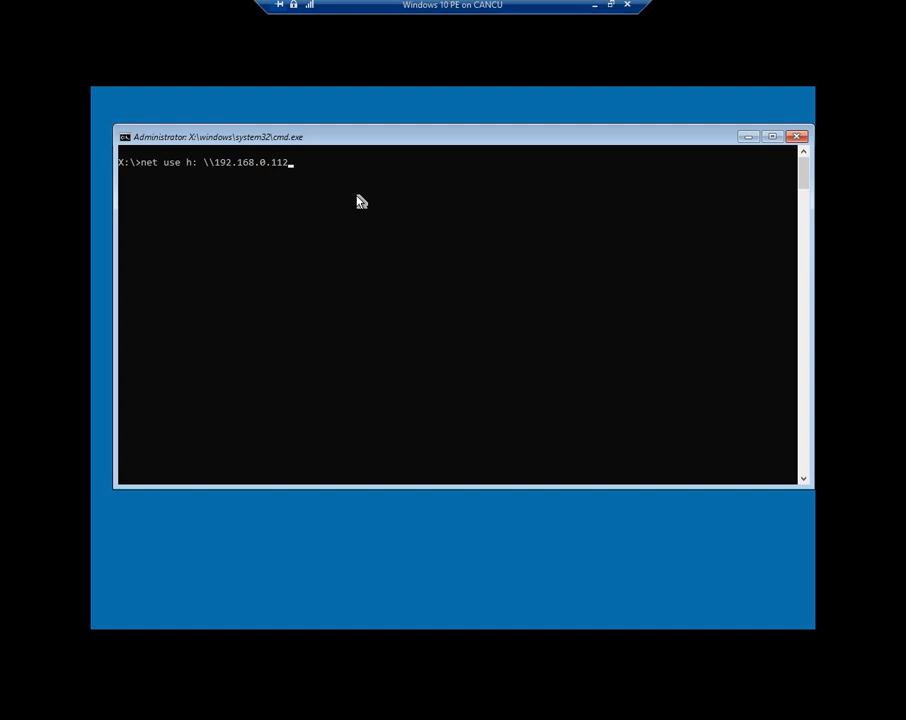
type("\\")
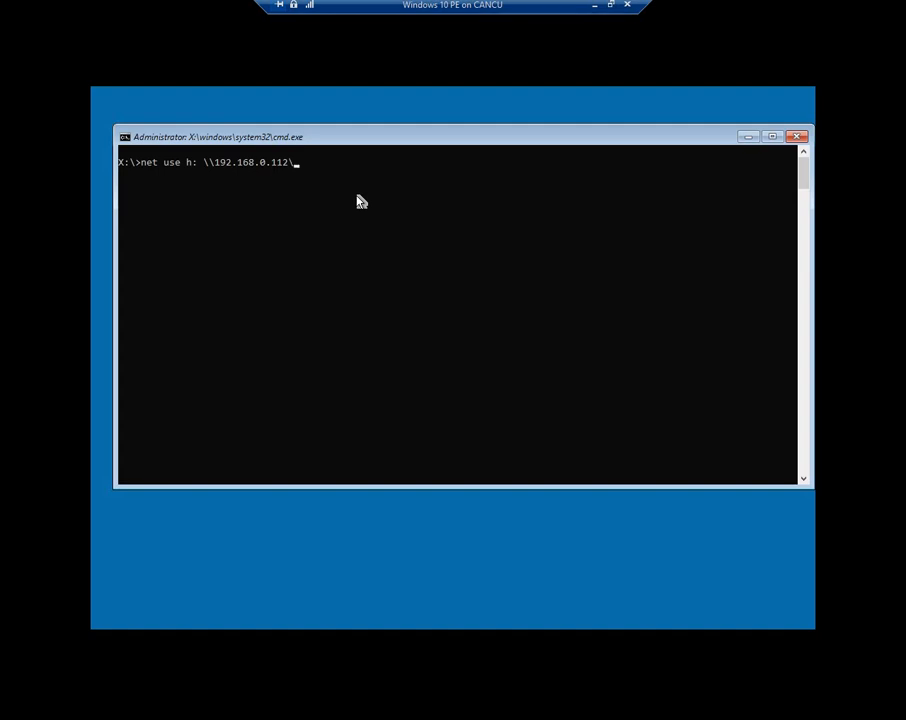
type("win1")
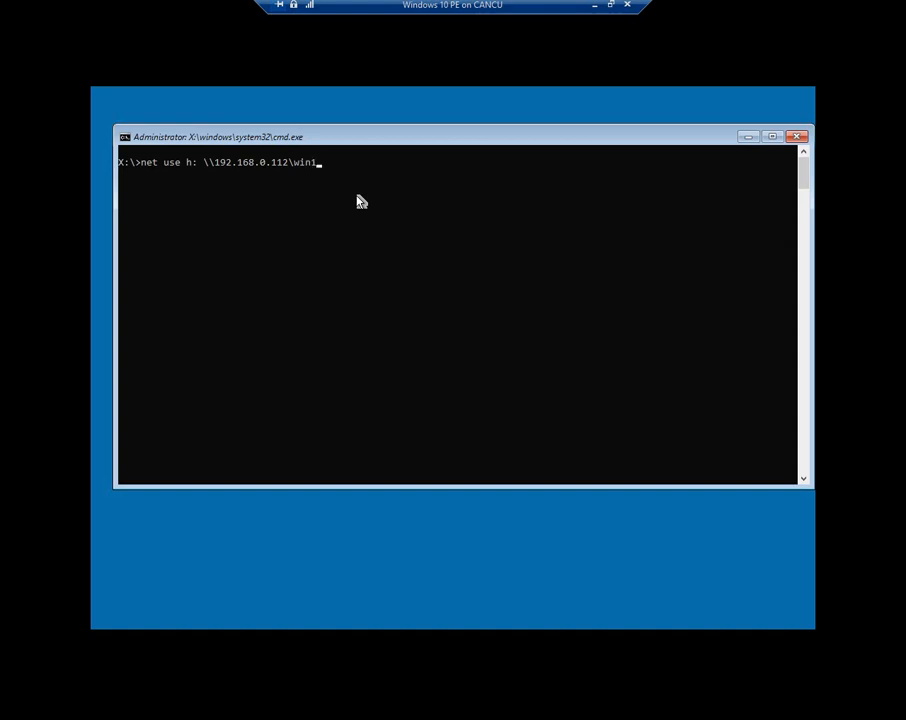
type("0")
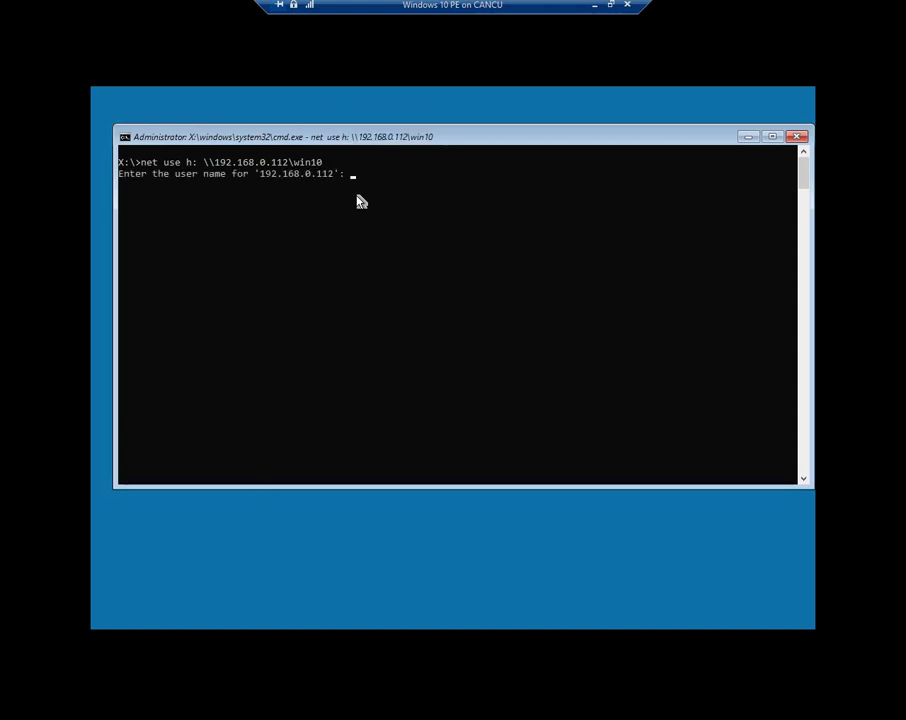
Supply 'admin' as the user name for the win10 share
type("admin")
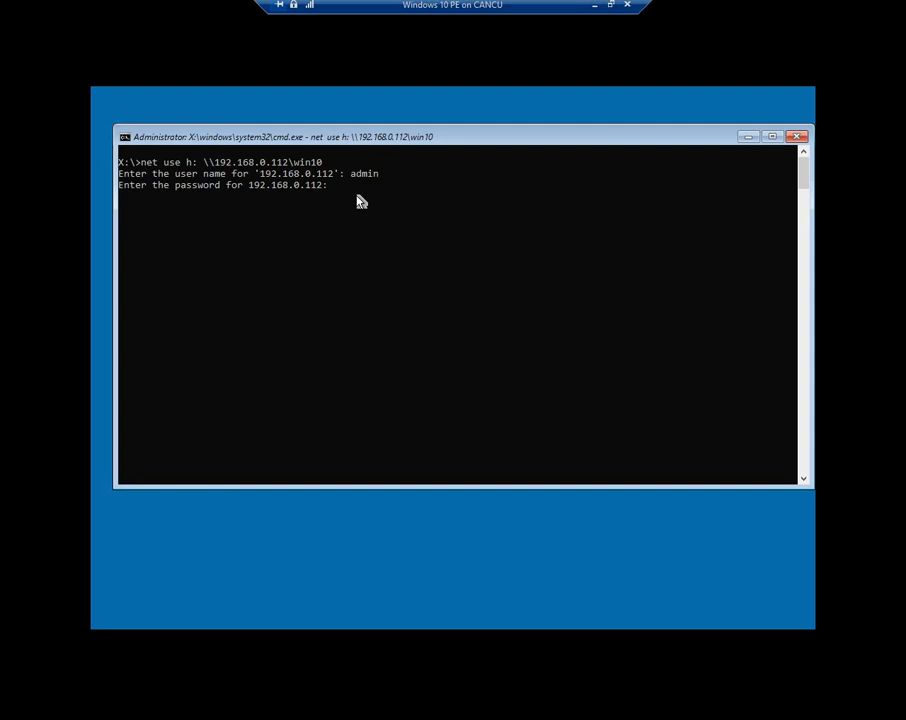
key("Return")
type("h:")
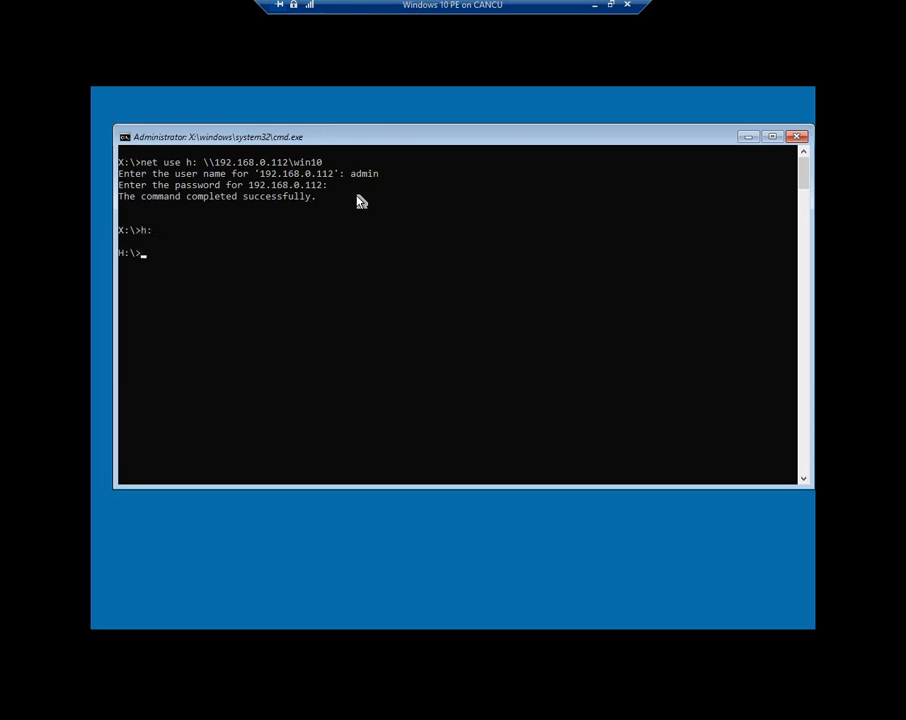
List the H: drive with dir, then run setup to start Windows Setup
type("dir")
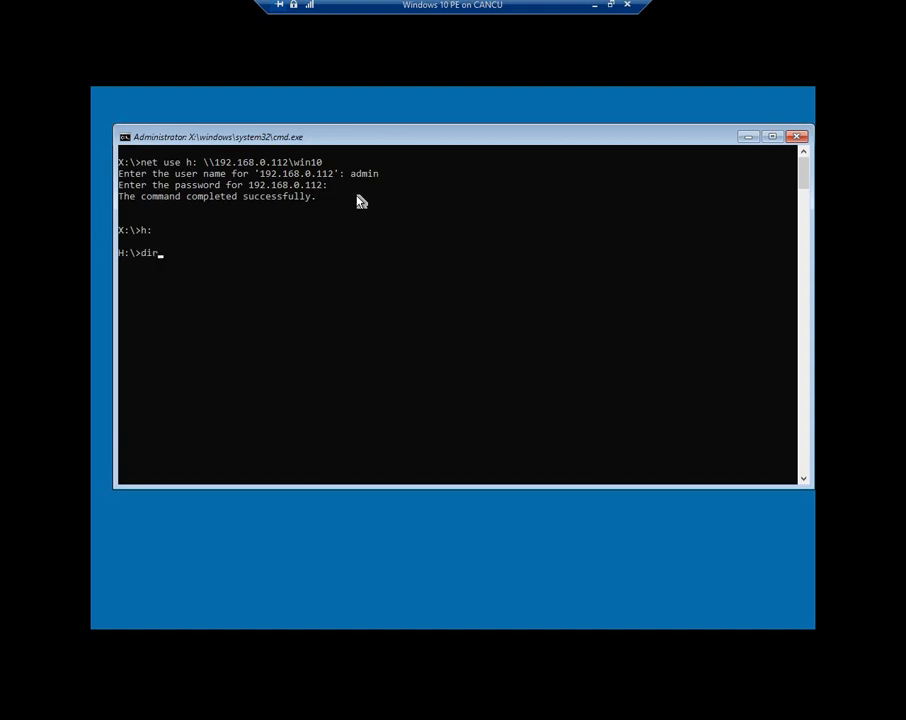
key("Return")
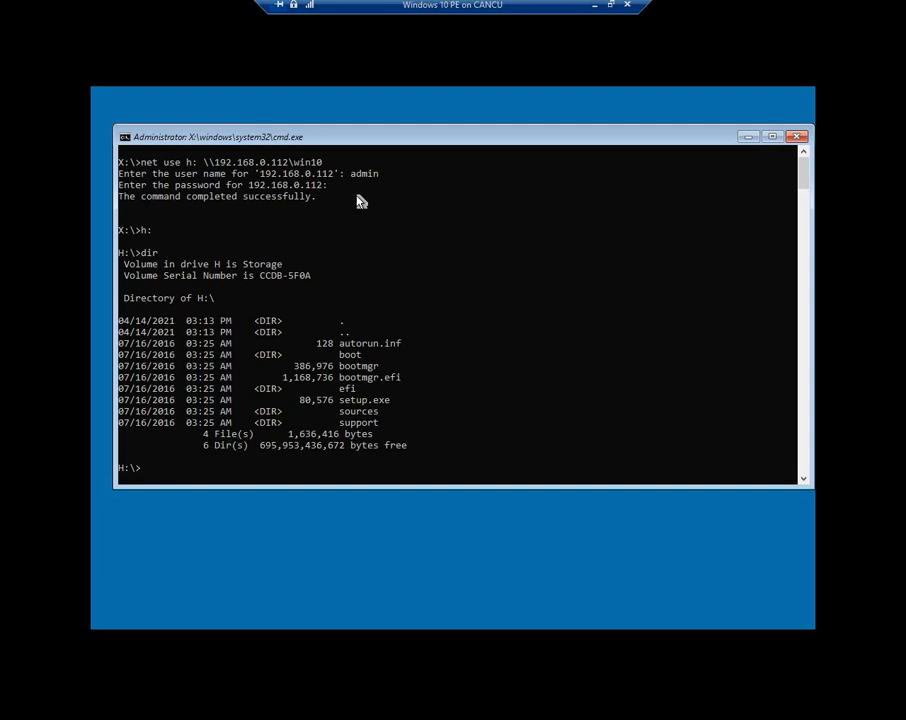
type("setup")
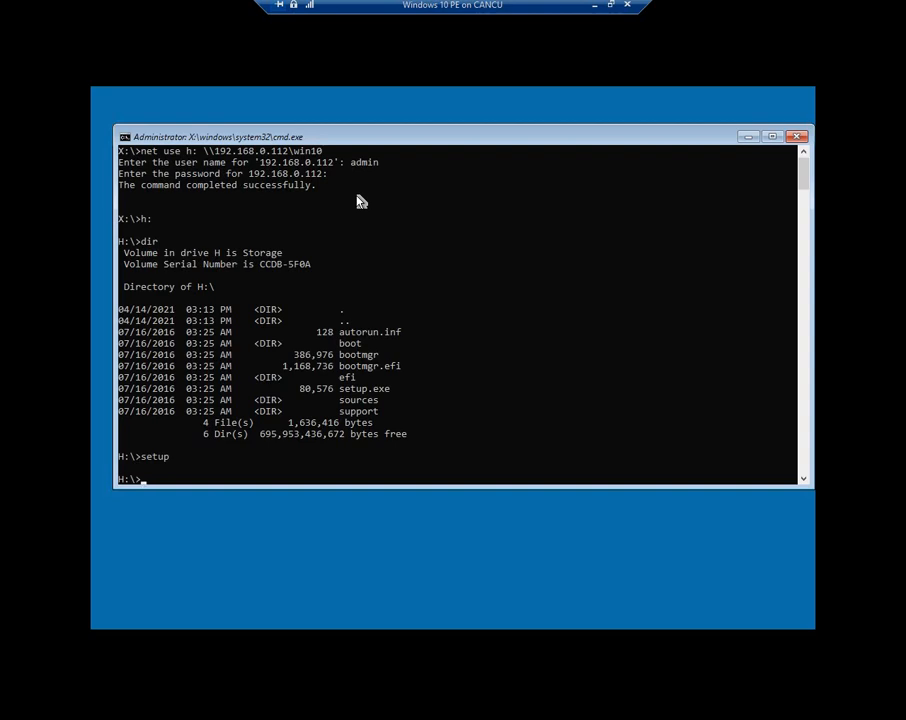
key("Return")
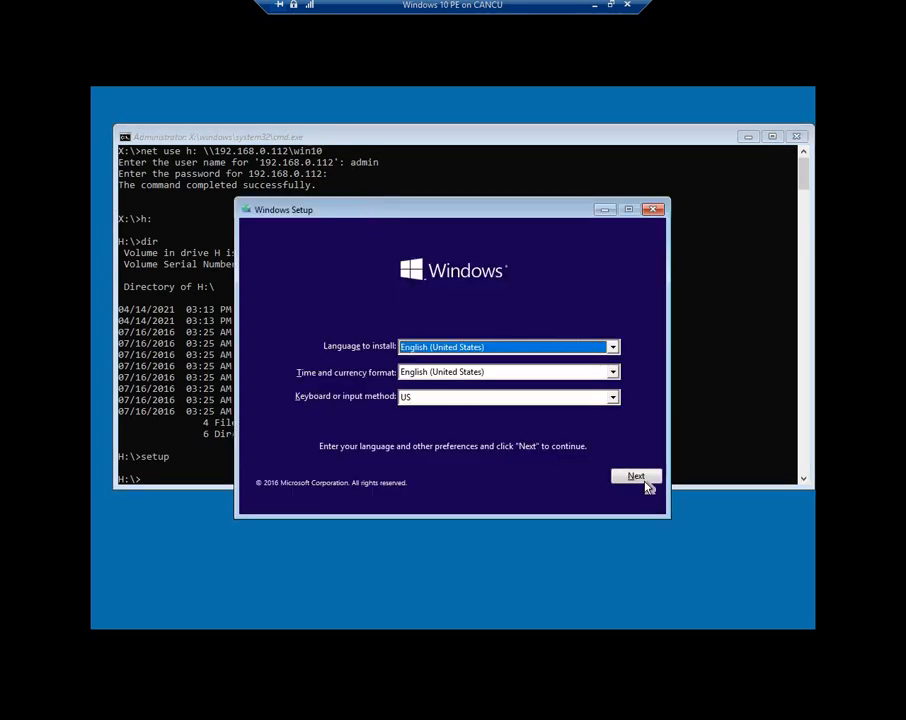
Accept default language and license, choose Custom install onto Drive 0 Unallocated Space
left_click(636, 476)
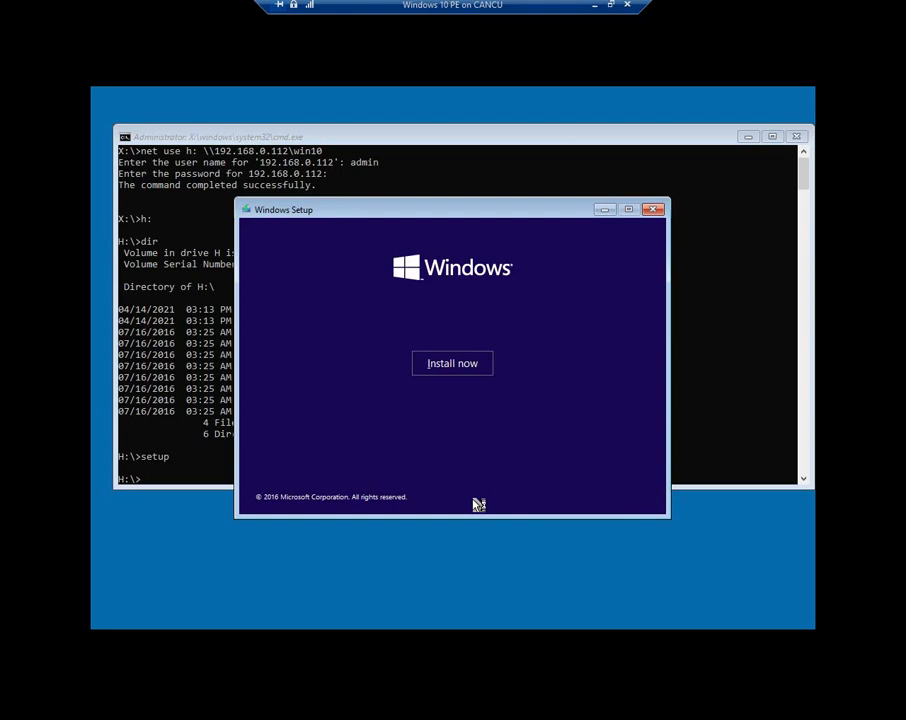
left_click(452, 363)
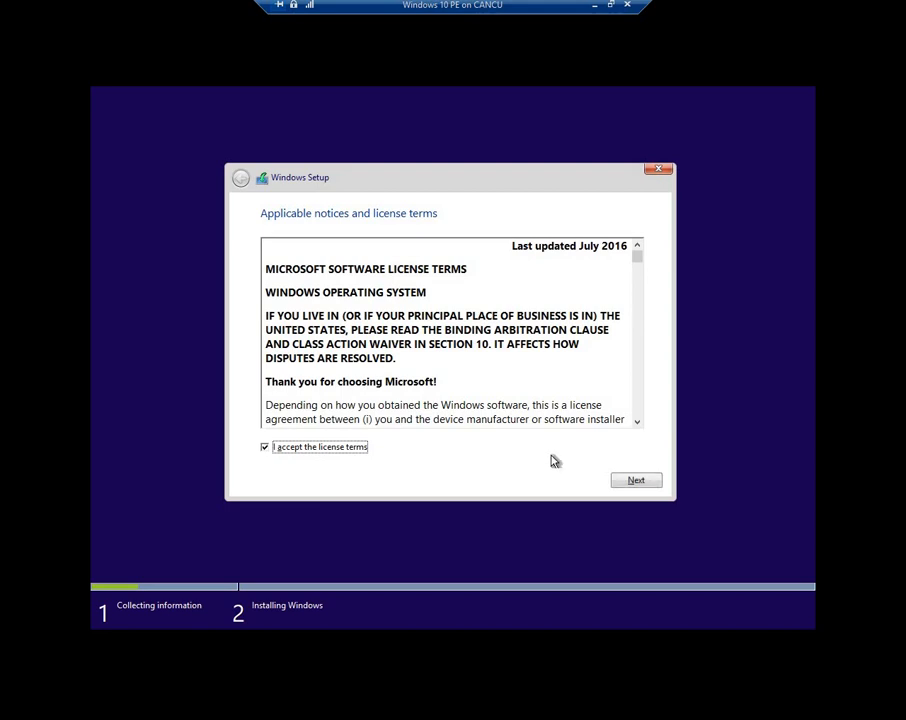
left_click(636, 480)
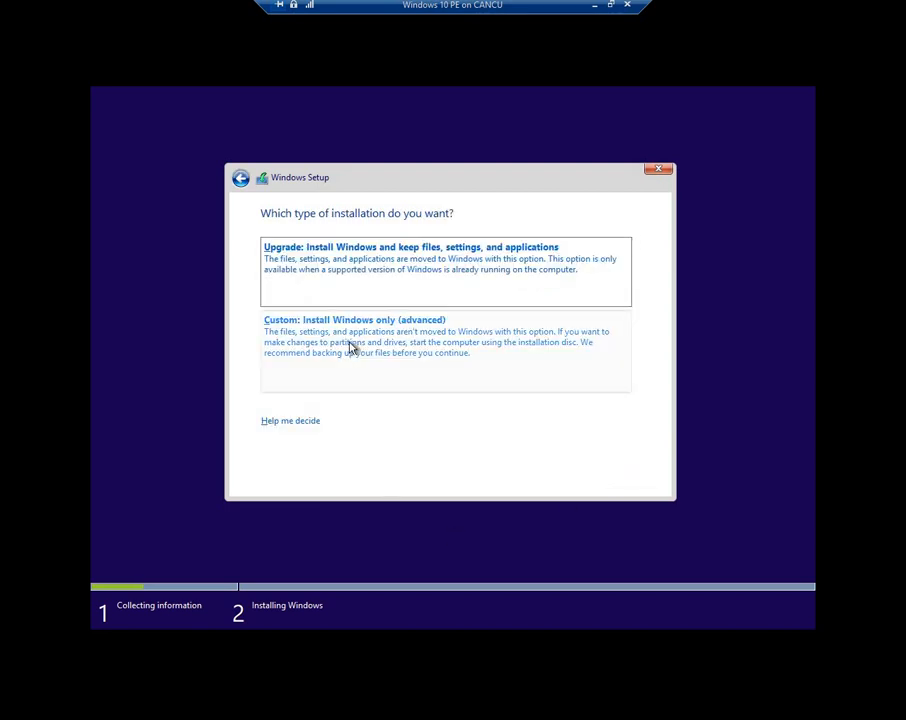
left_click(355, 320)
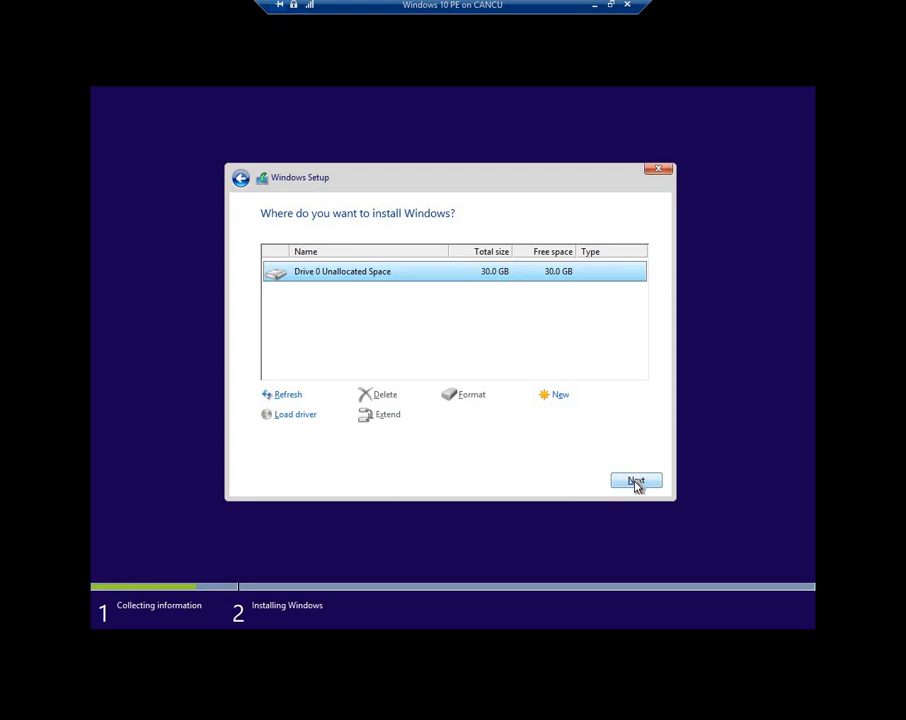
left_click(636, 481)
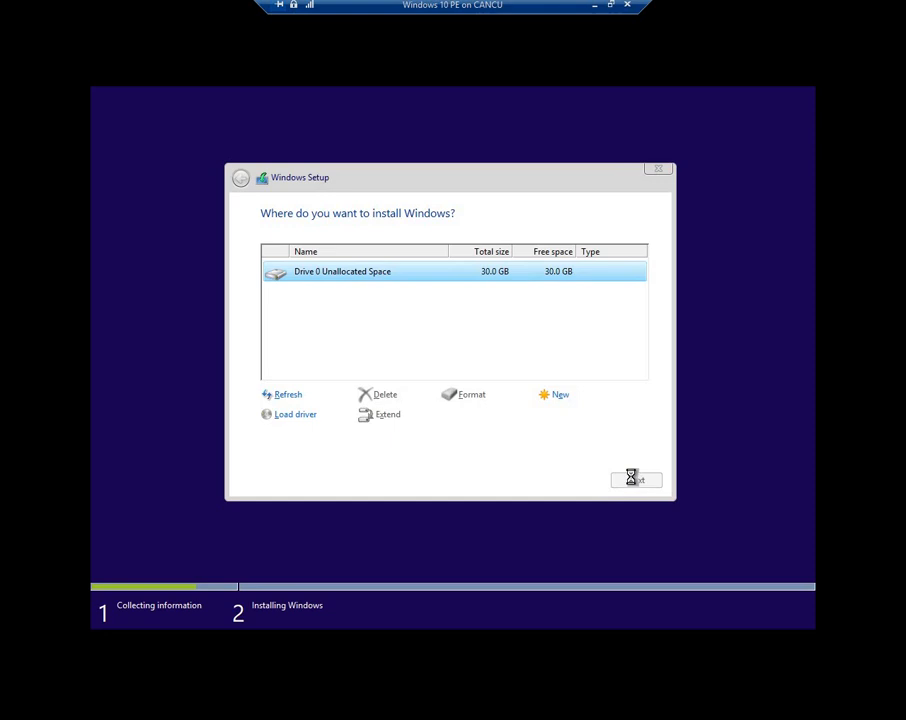
left_click(636, 479)
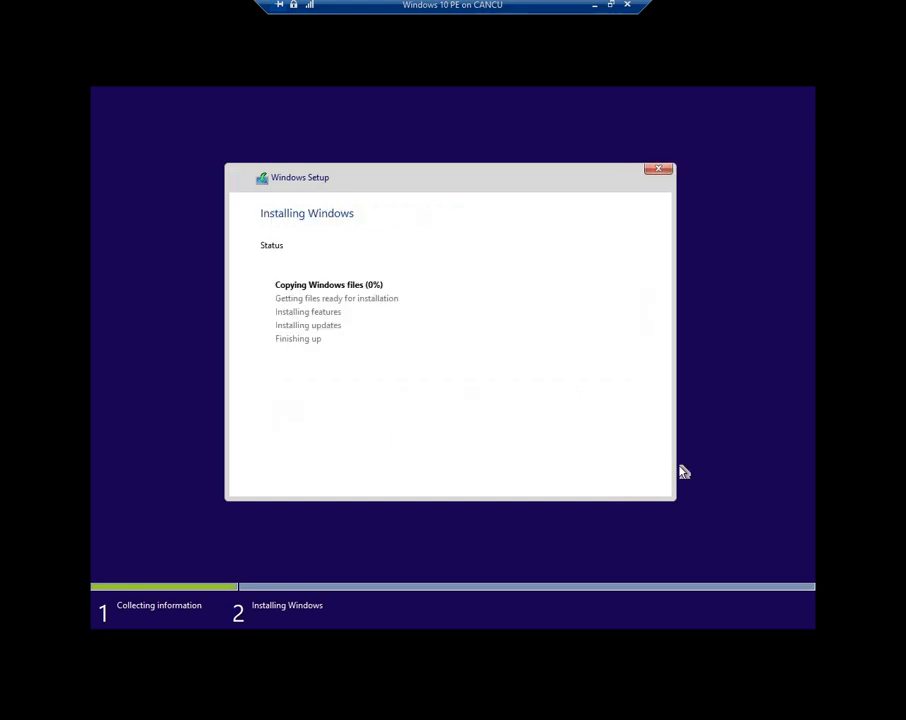
mouse_move(605, 22)
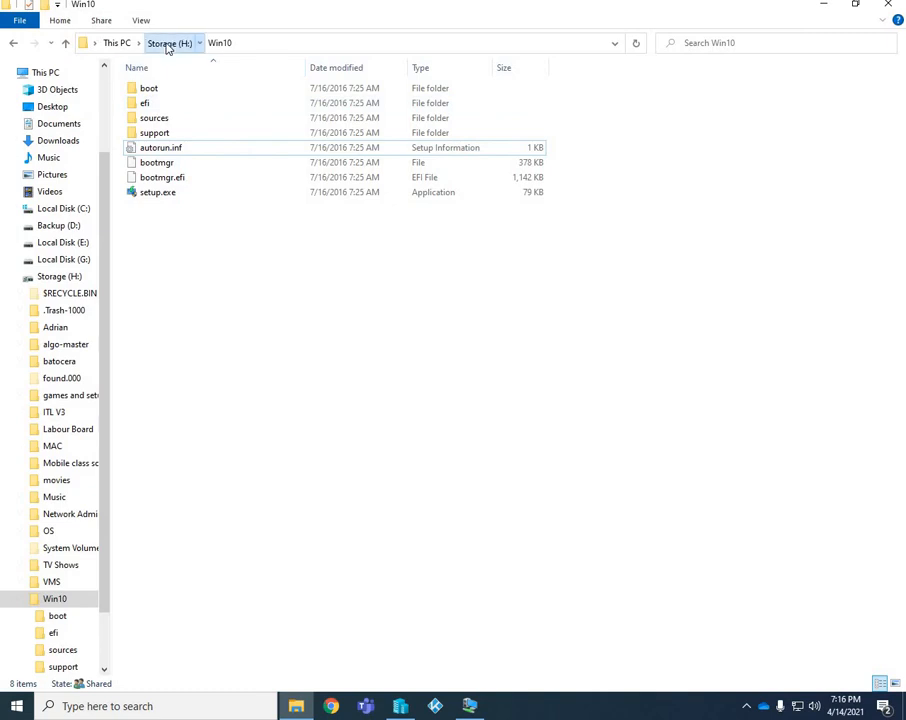
Share the Win10 folder on Storage (H:) with Everyone at read/write access
left_click(170, 42)
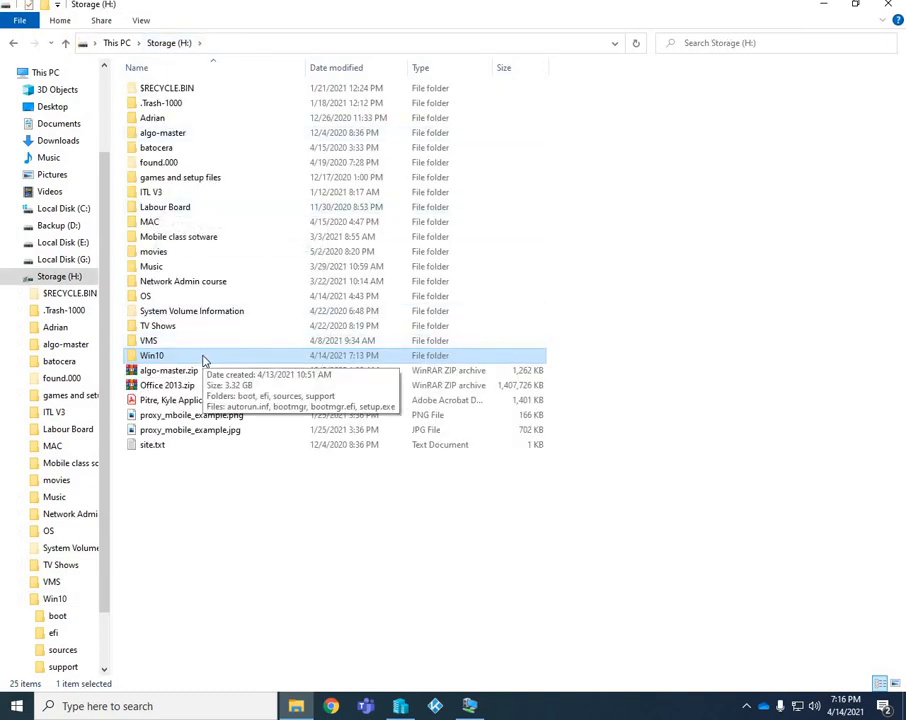
right_click(152, 355)
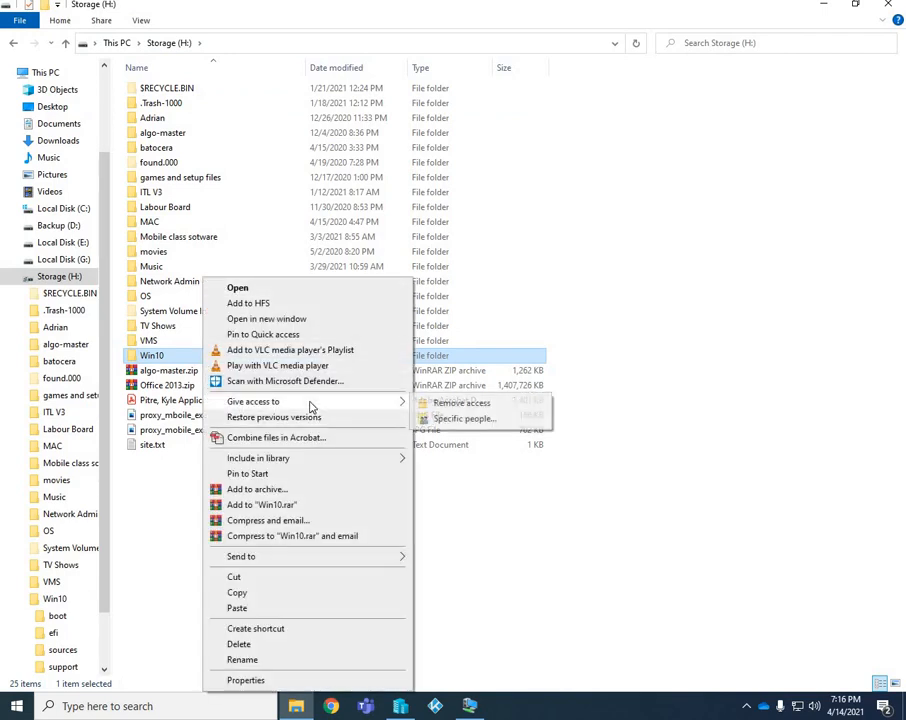
left_click(463, 418)
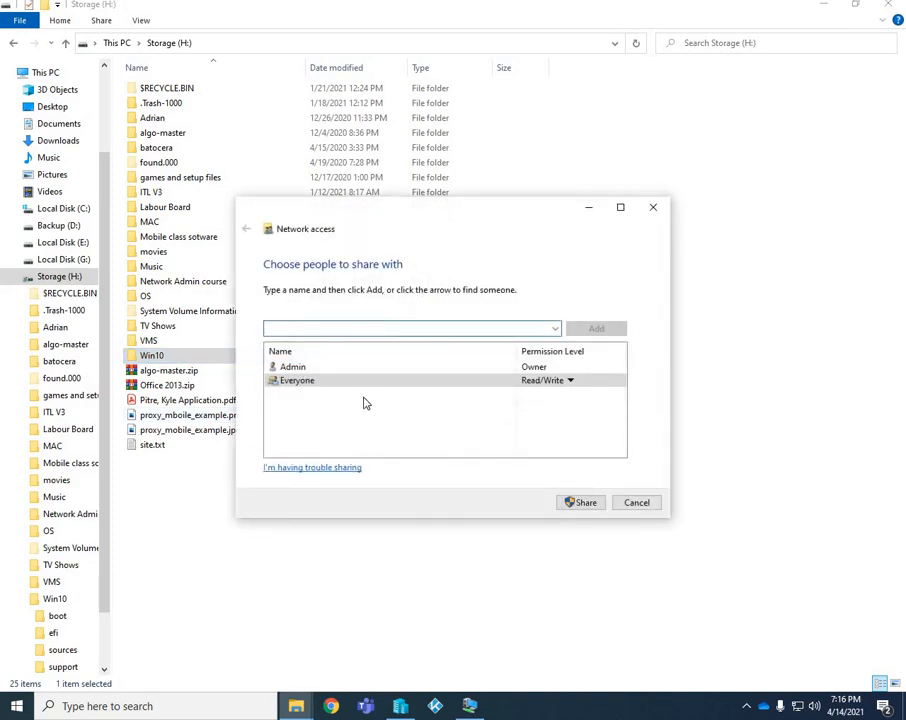
mouse_move(434, 480)
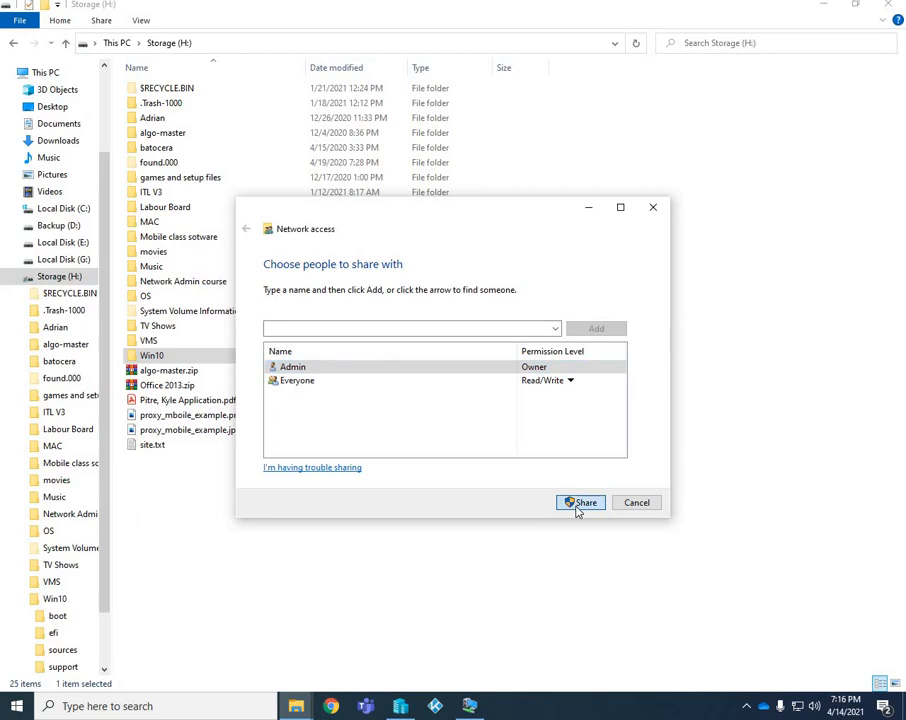
left_click(580, 502)
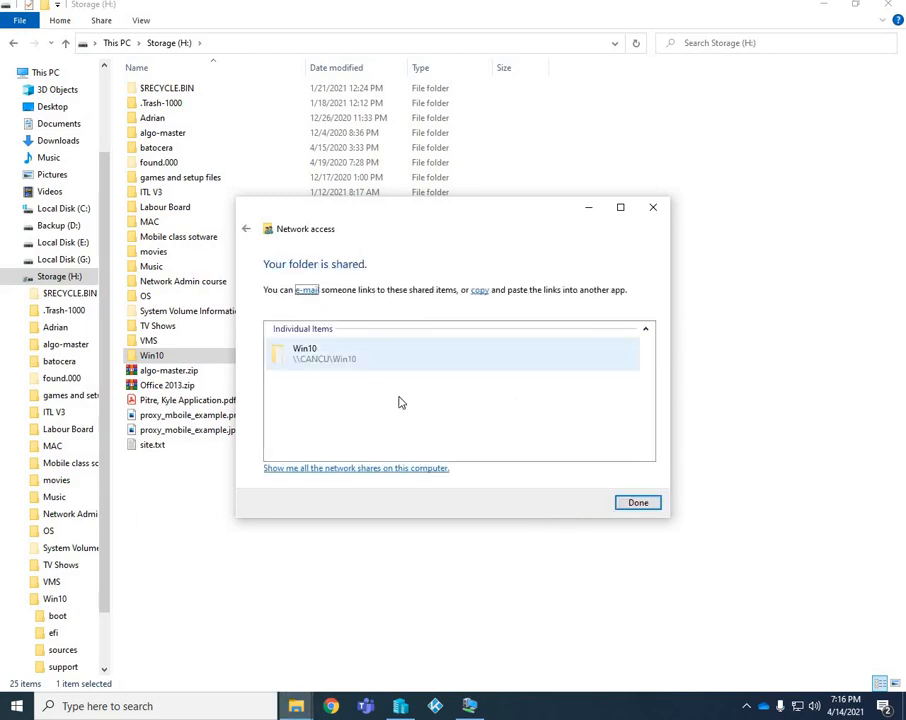
mouse_move(322, 371)
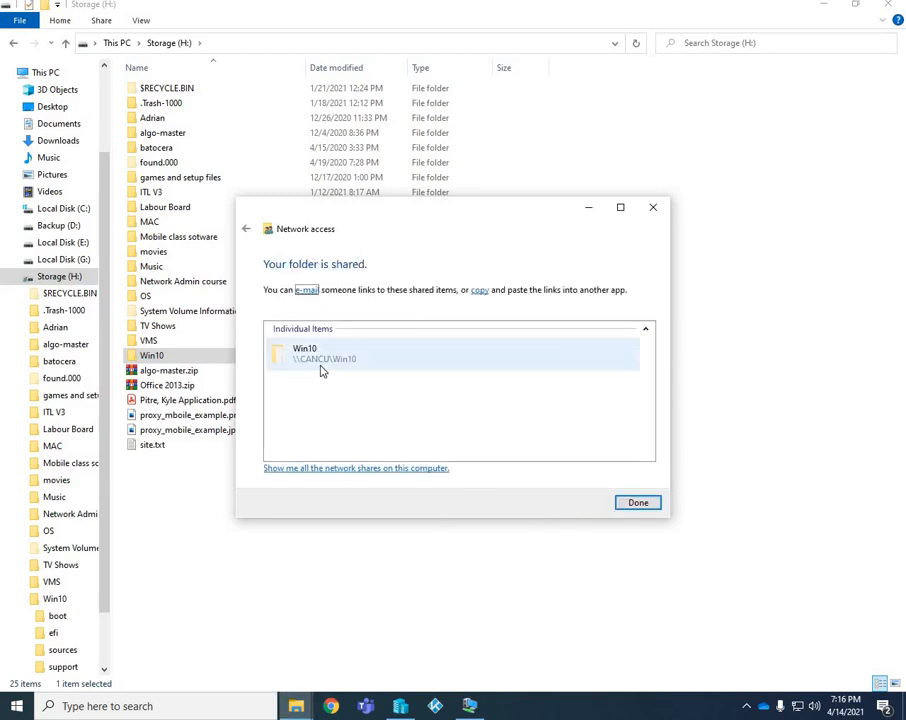
mouse_move(314, 368)
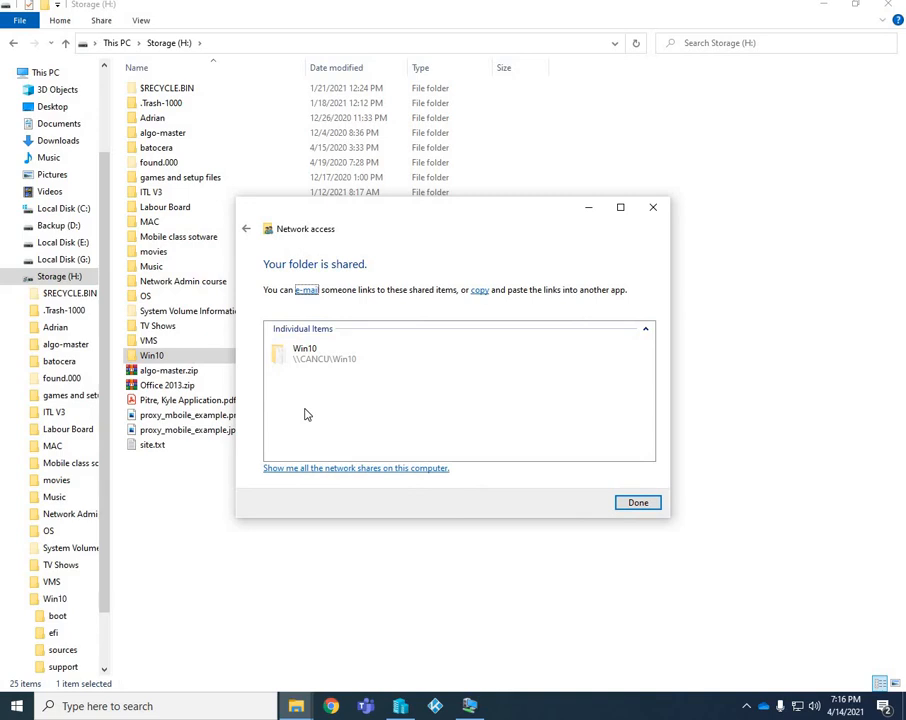
mouse_move(302, 390)
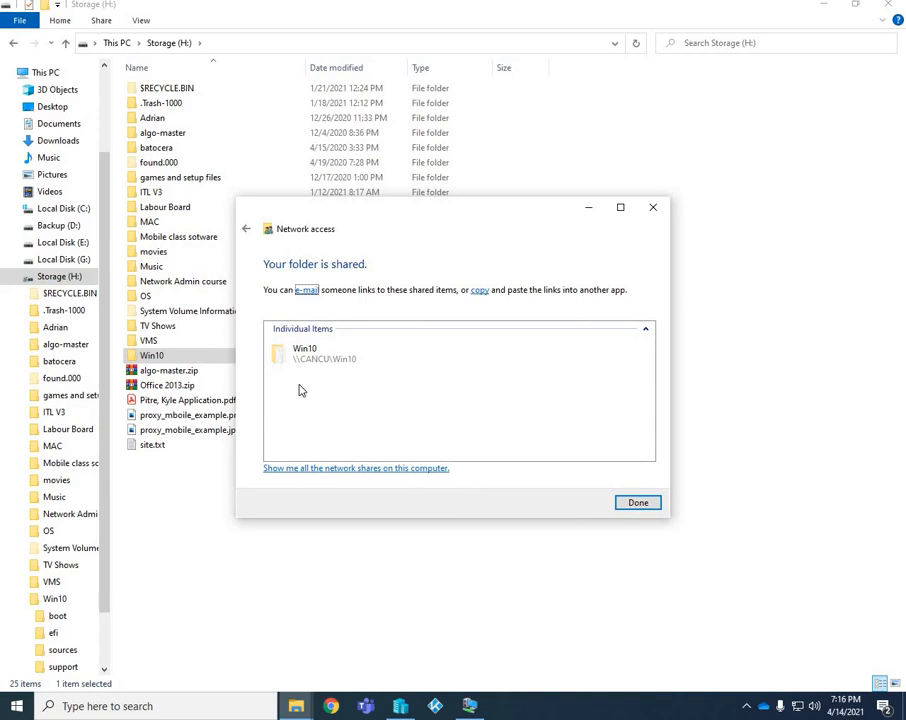
mouse_move(587, 496)
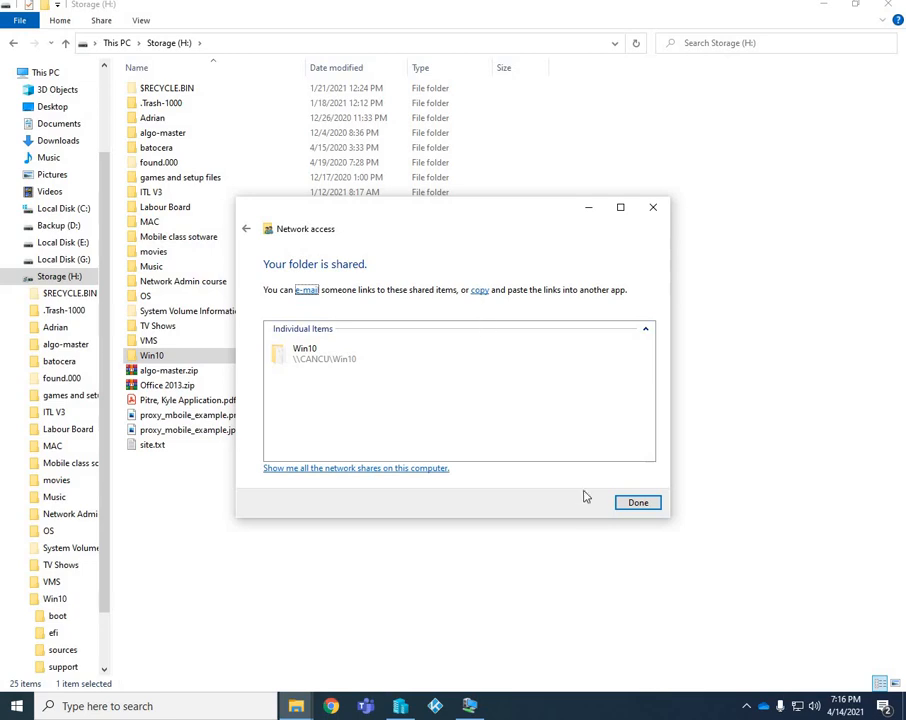
left_click(637, 502)
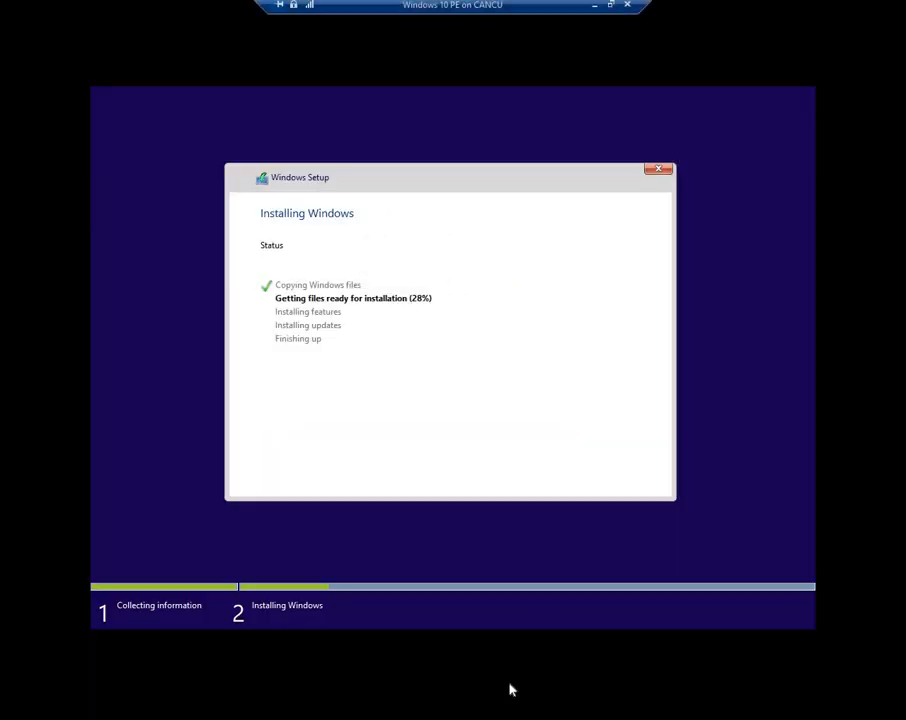
mouse_move(474, 573)
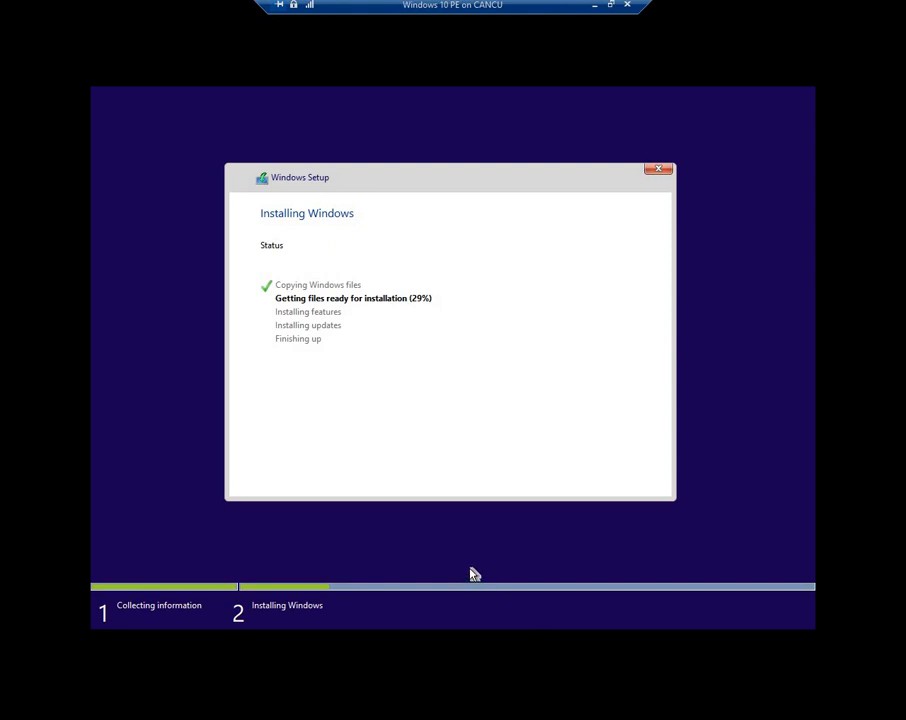
mouse_move(828, 472)
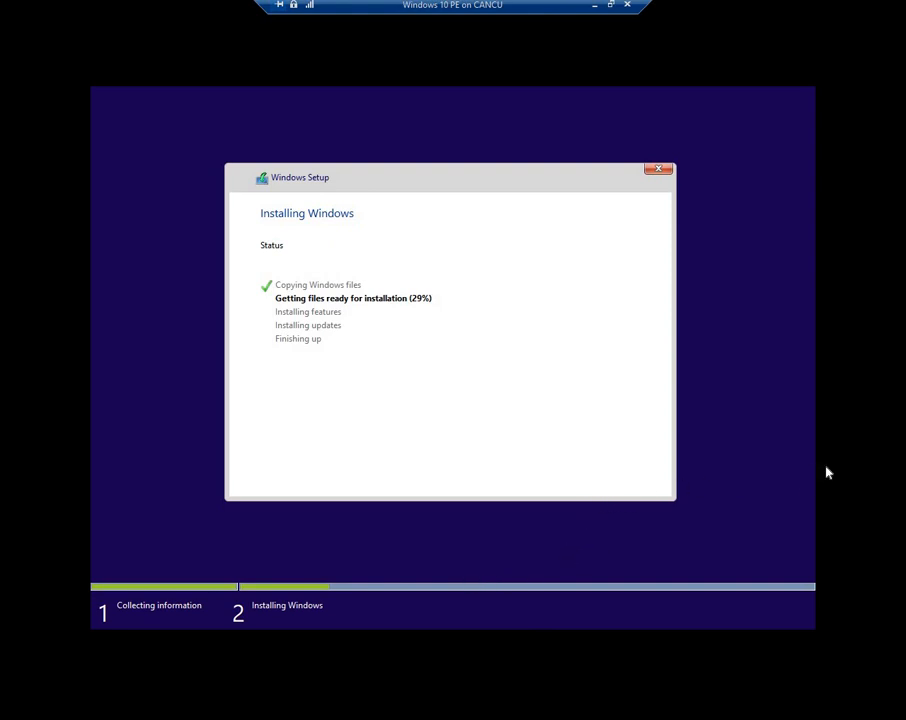
mouse_move(886, 432)
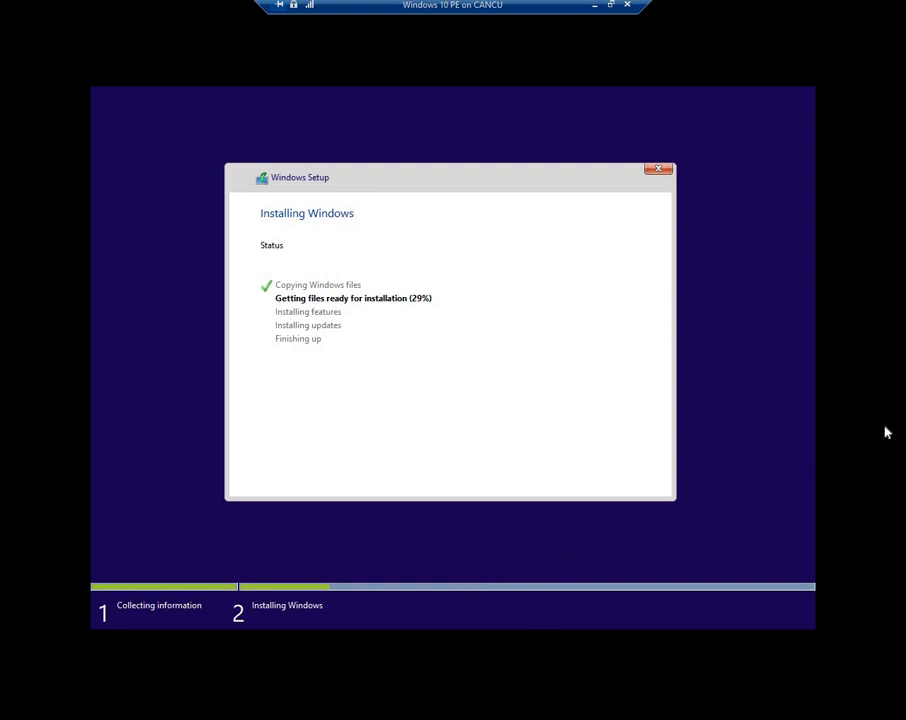